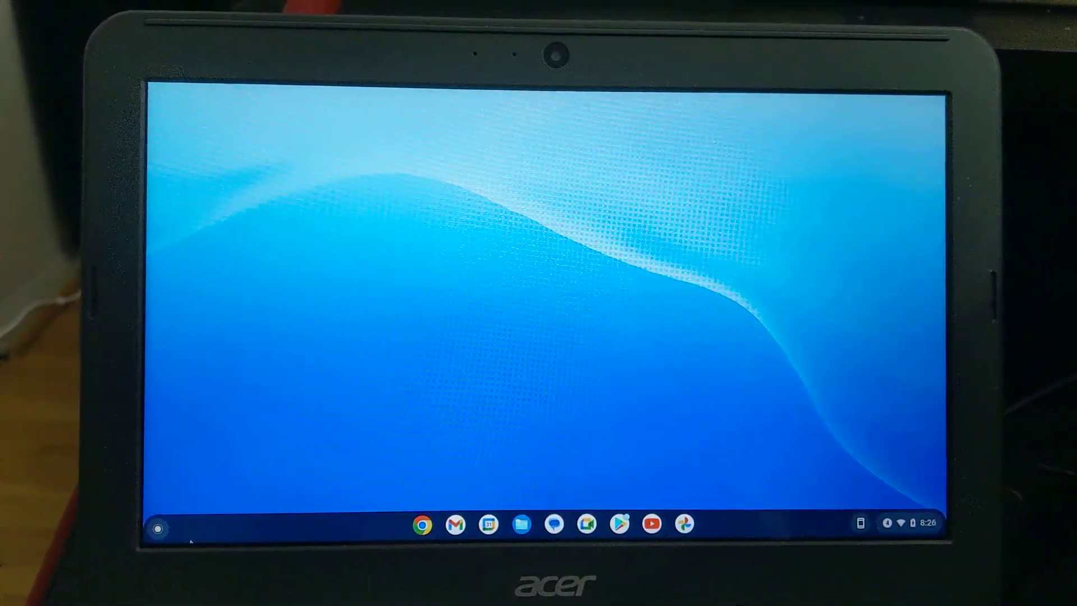
Launch the Diagnostics app from the About ChromeOS page of Settings
left_click(160, 527)
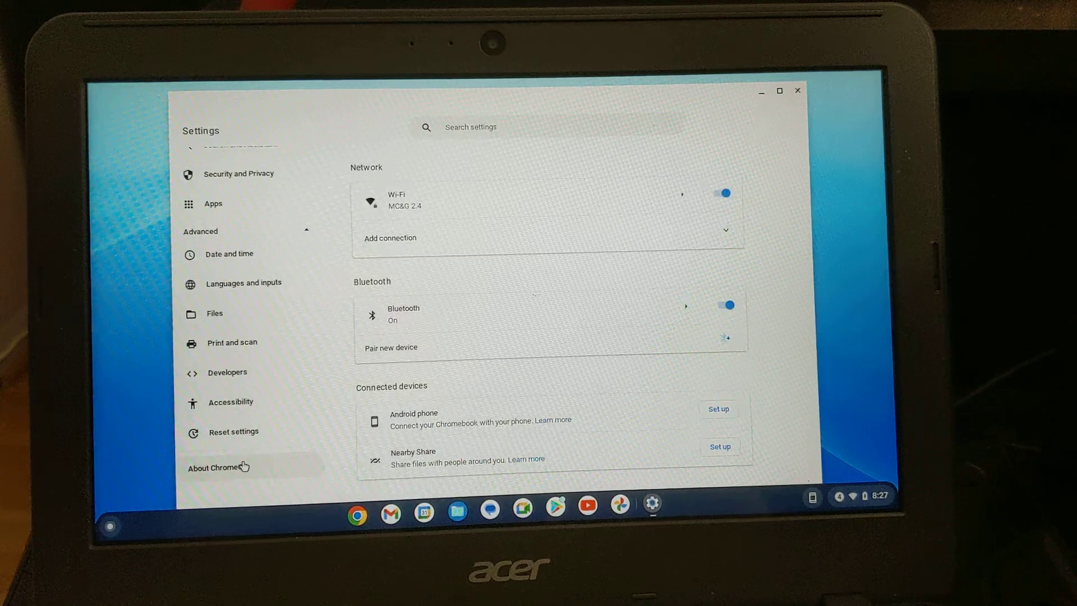
left_click(213, 467)
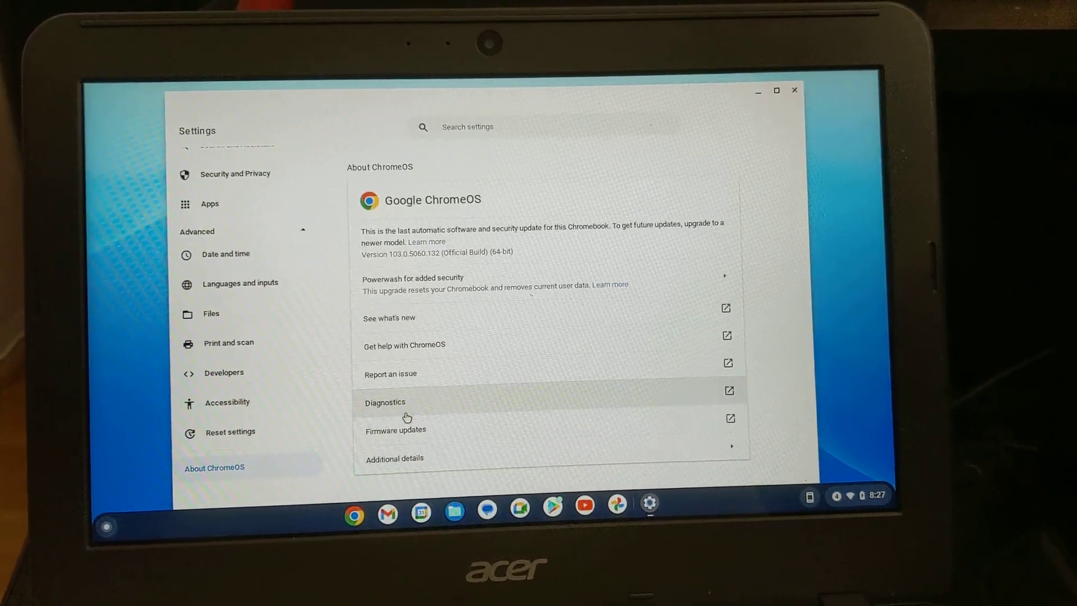
left_click(386, 402)
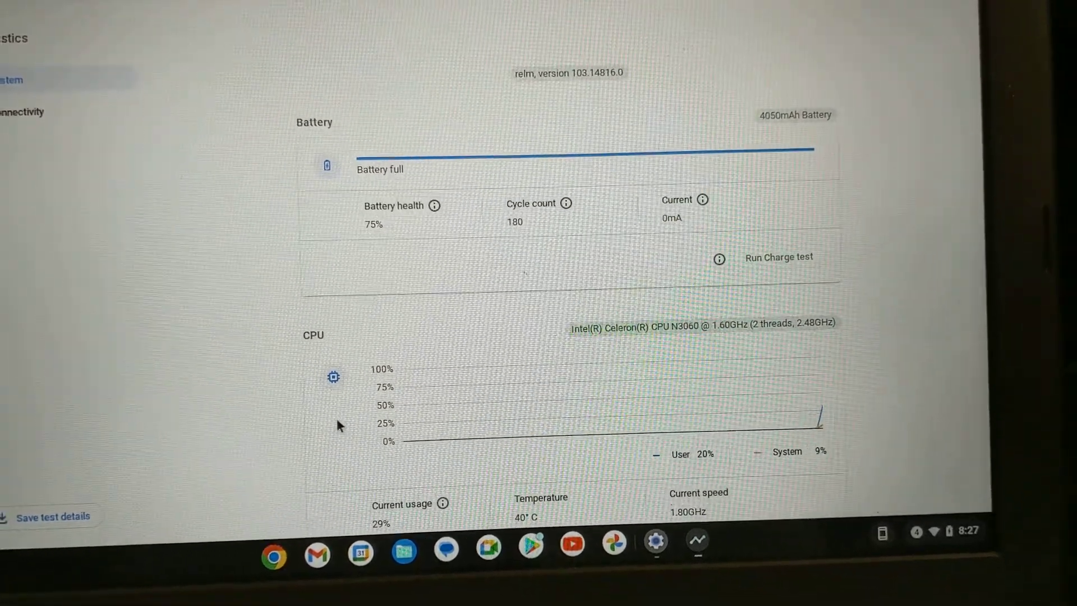
Scroll past the battery and CPU readings to the Memory section (2.16 GB of 3.79 GB available)
scroll("down", 3)
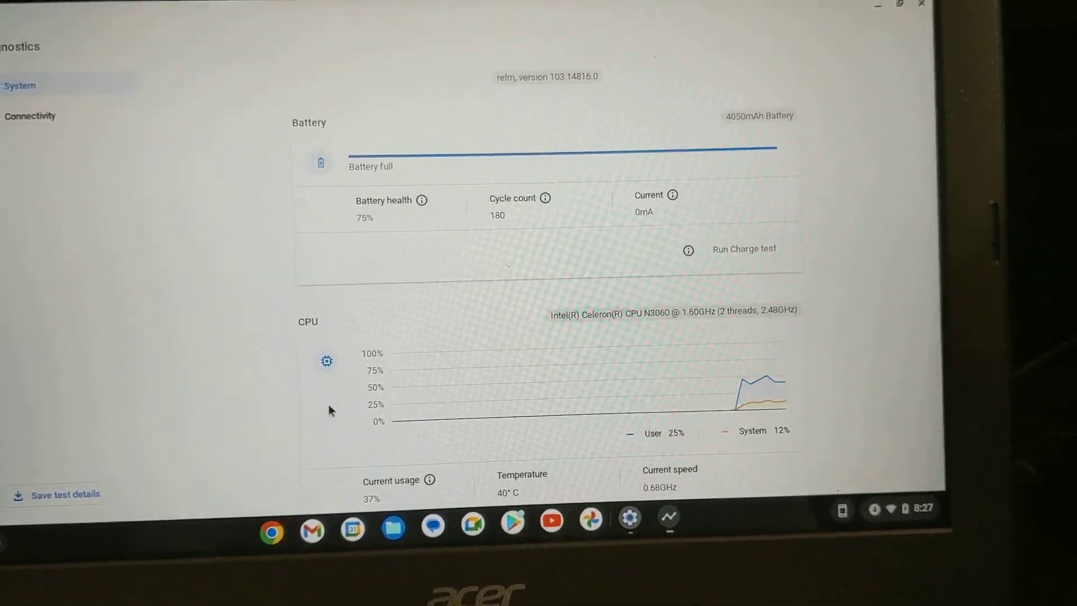
scroll("down", 3)
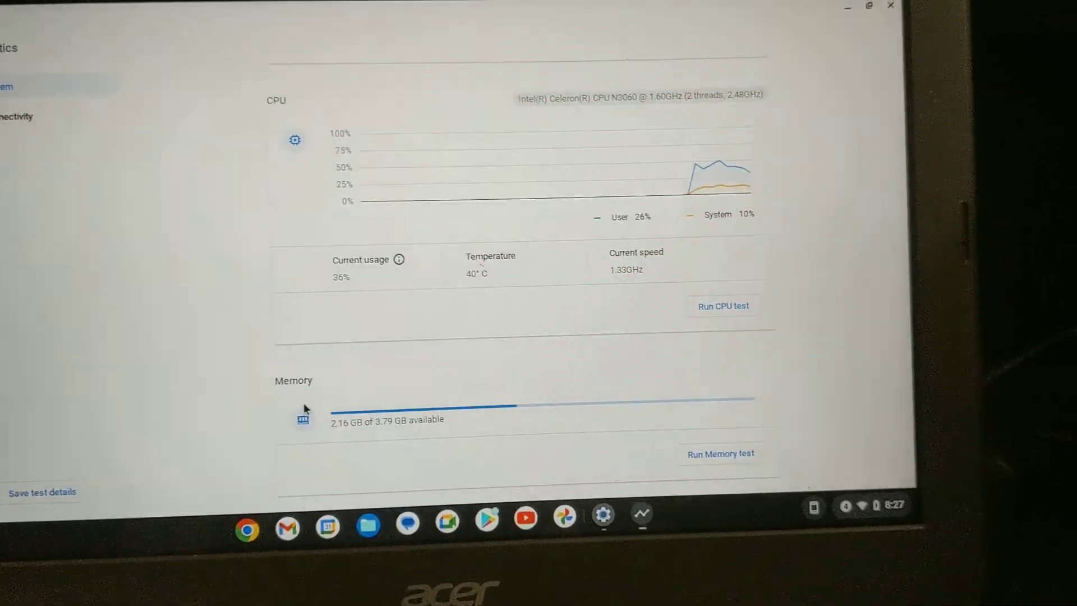